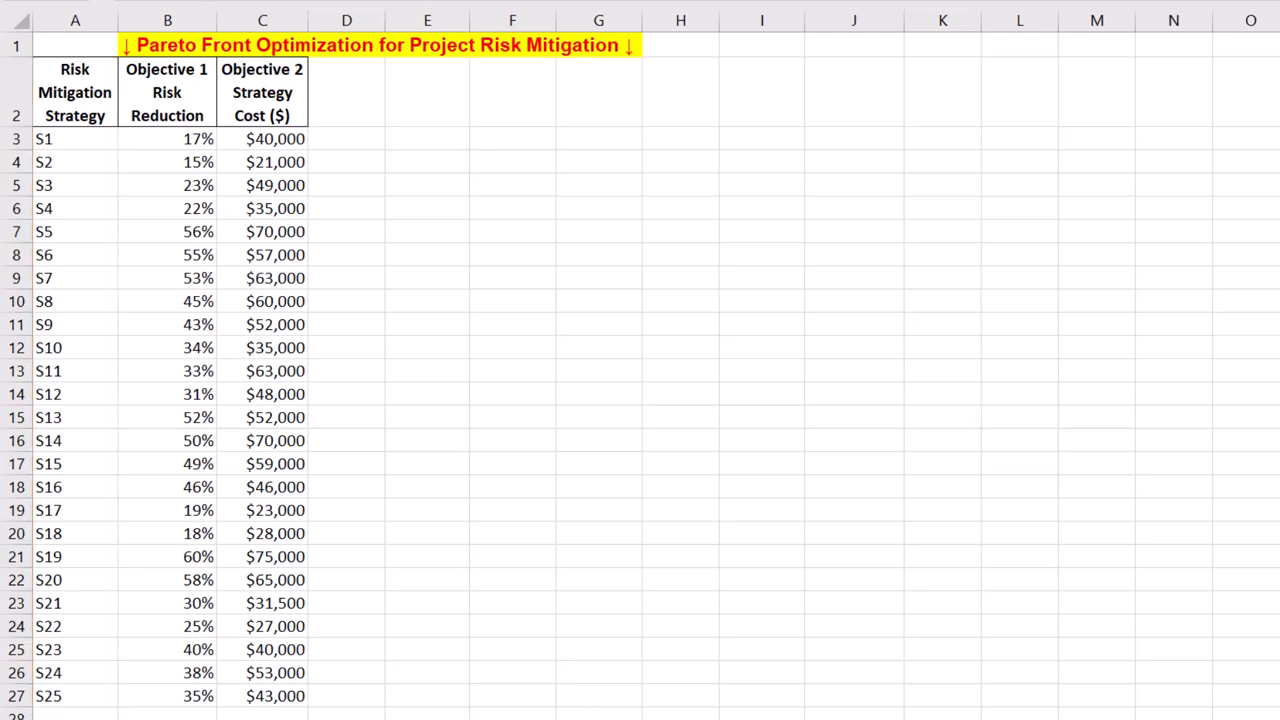
- Select the Objective 1 and Objective 2 values in B3:C27 for the 25 strategies
{"action": "left_click", "coordinate": [168, 20]}
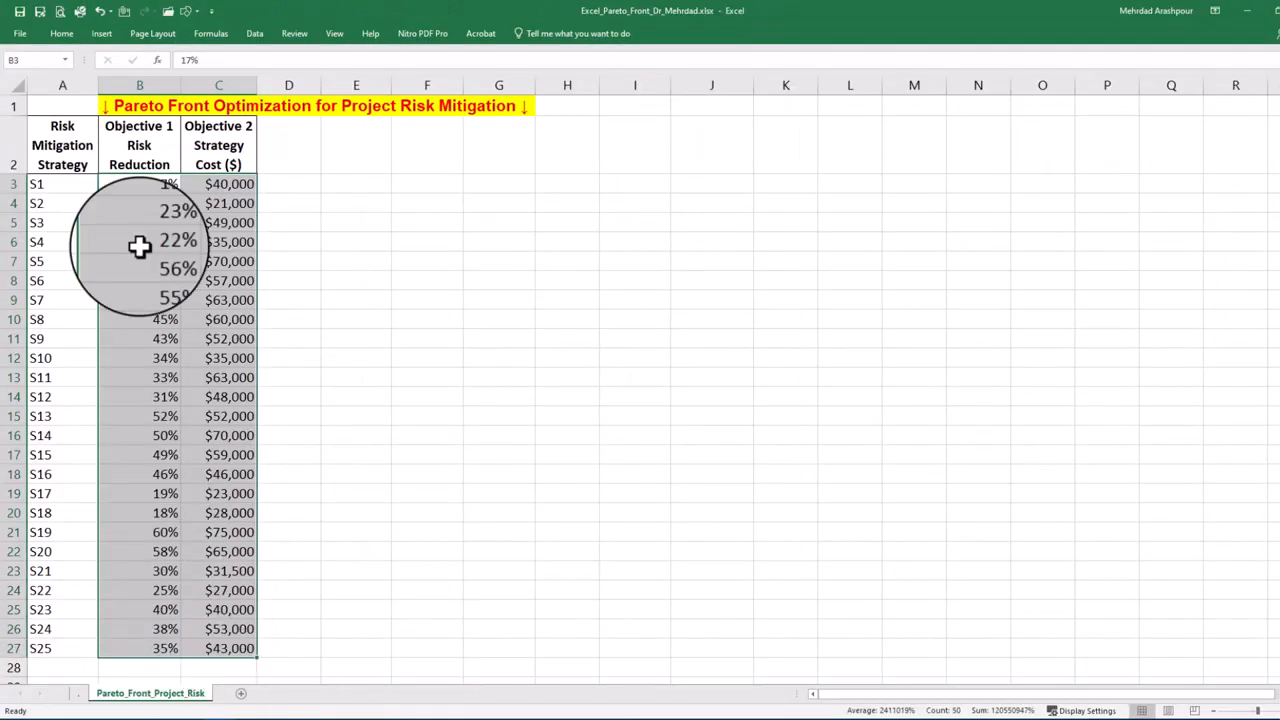
- Insert a scatter chart of cost against risk reduction and bring up its design settings
{"action": "left_click", "coordinate": [100, 32]}
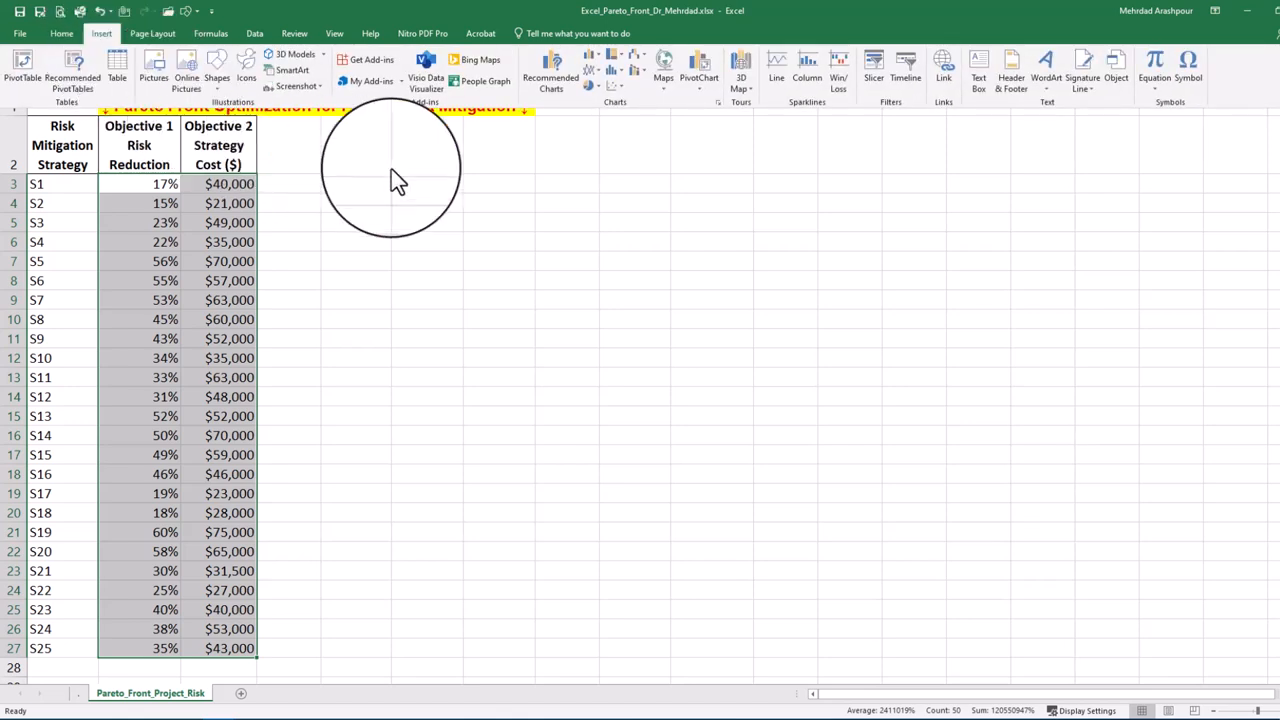
{"action": "left_click", "coordinate": [628, 130]}
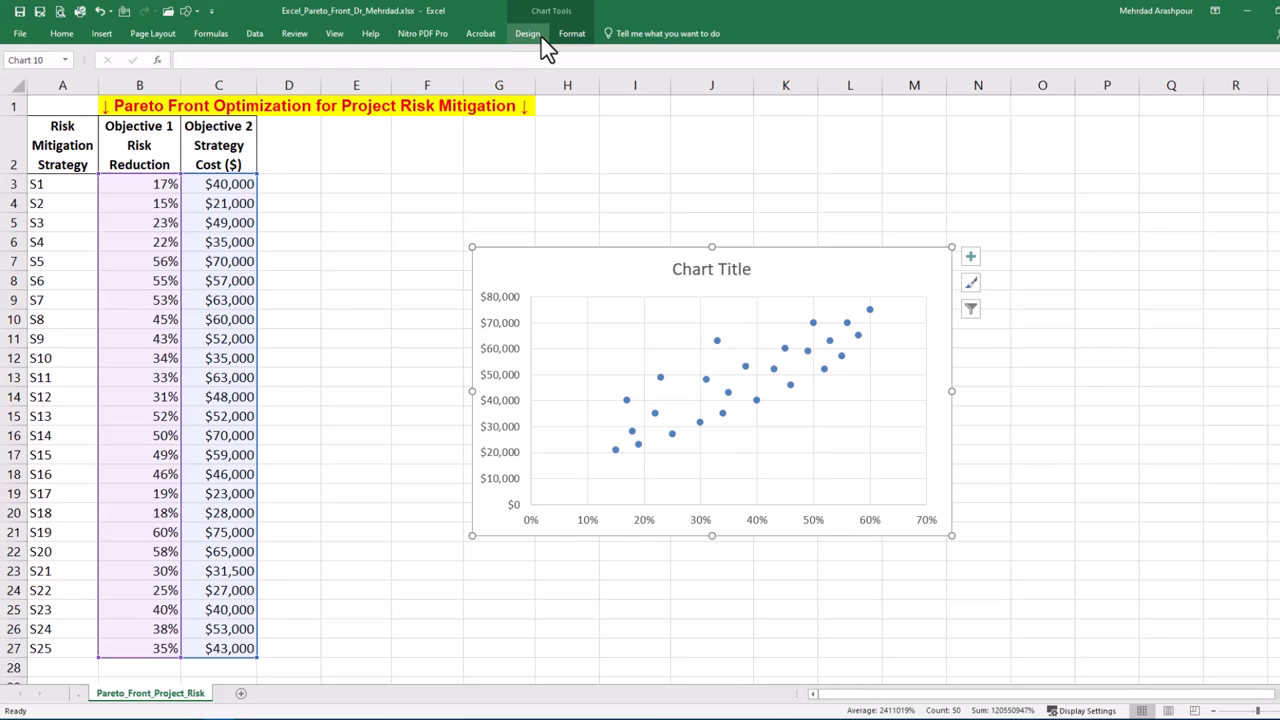
{"action": "left_click", "coordinate": [528, 32]}
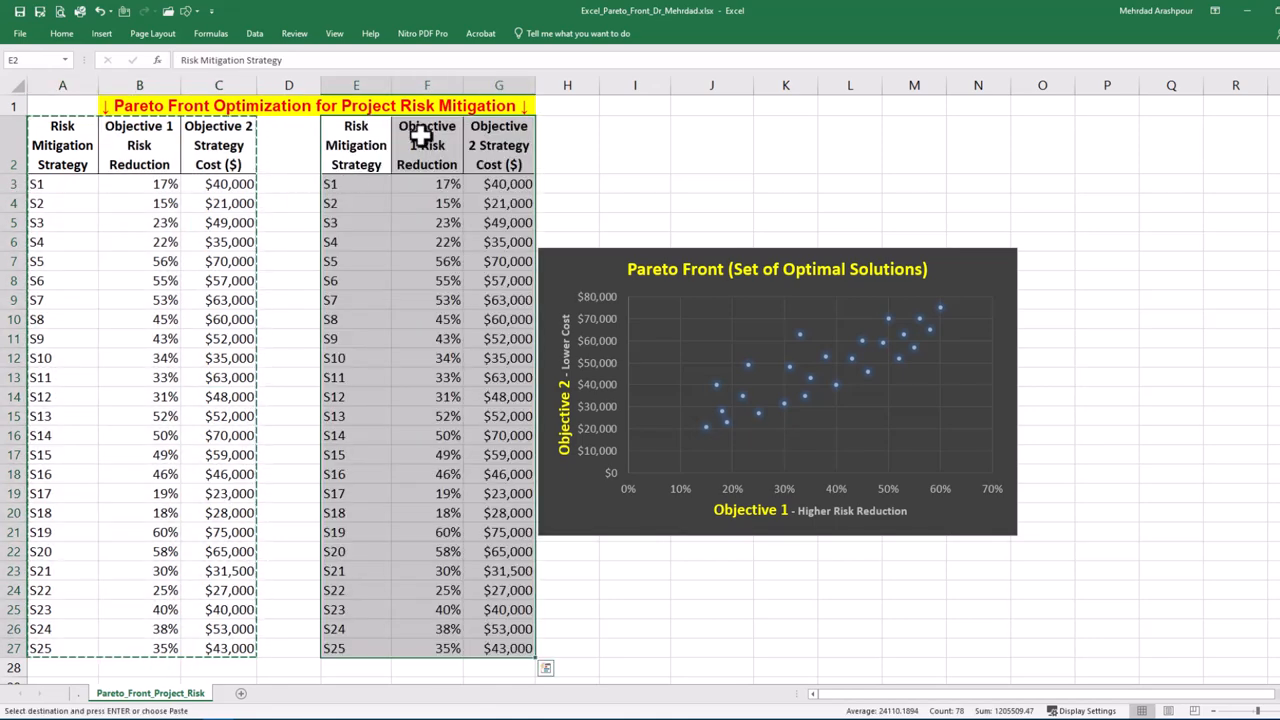
- Sort the copied table in E:G by risk reduction, largest to smallest, expanding the selection
{"action": "left_click", "coordinate": [428, 184]}
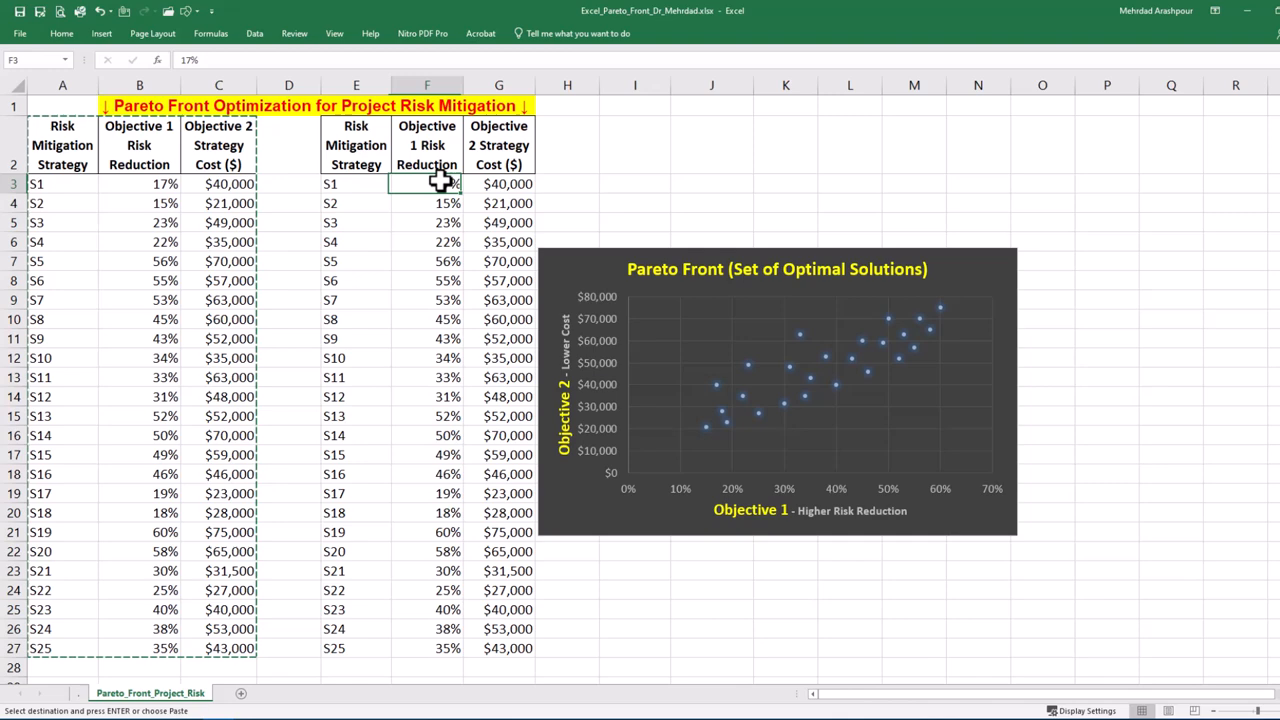
{"action": "left_click", "coordinate": [60, 32]}
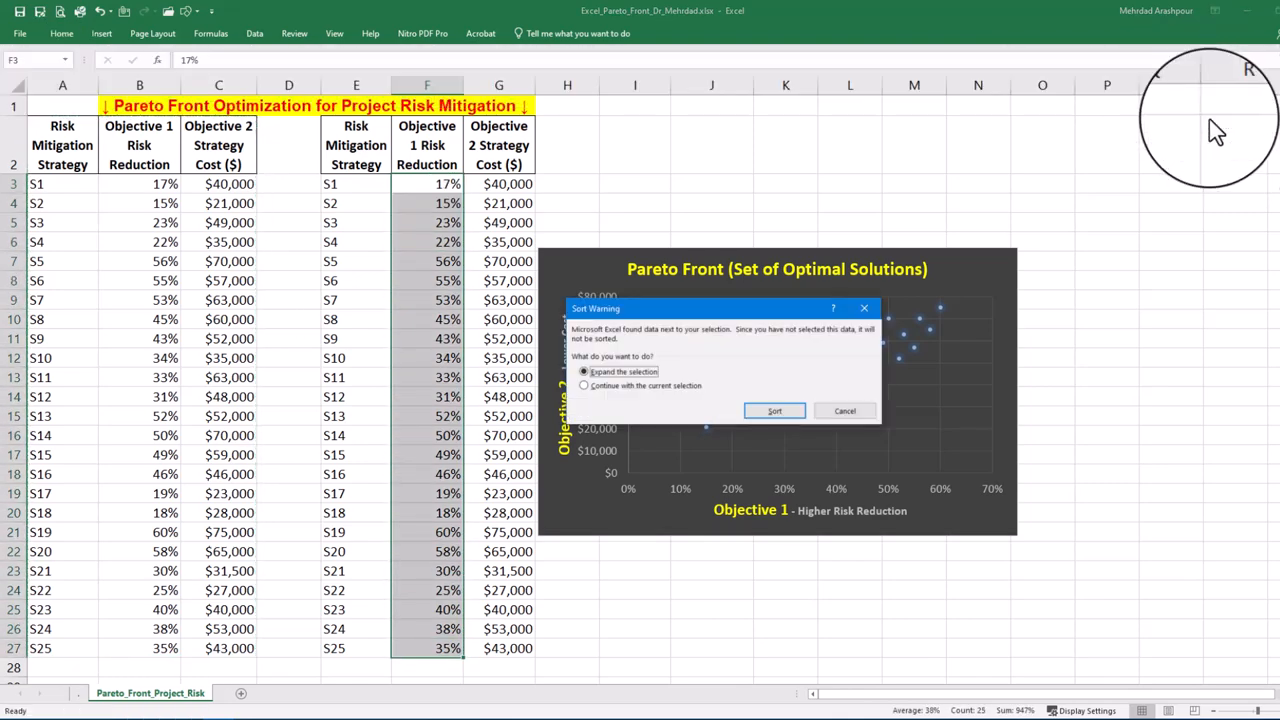
{"action": "left_click", "coordinate": [774, 410]}
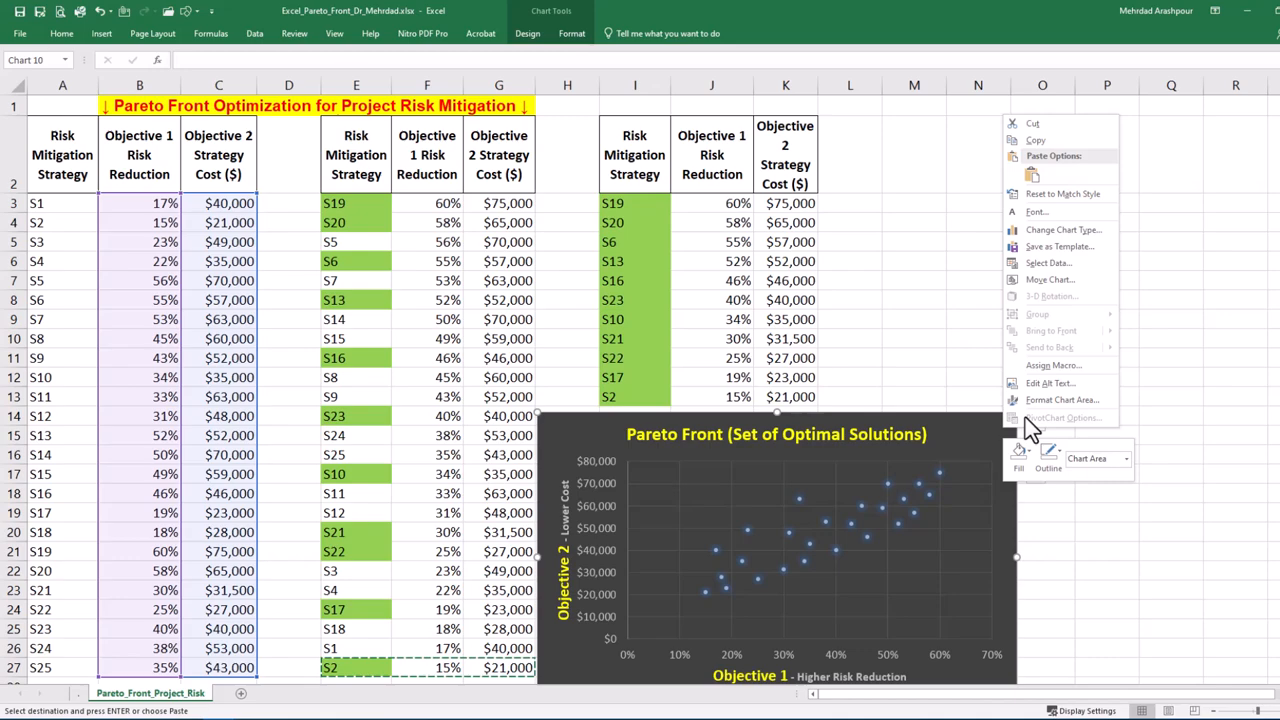
- Add the optimal strategies in I:K to the chart as a second data series
{"action": "left_click", "coordinate": [1048, 262]}
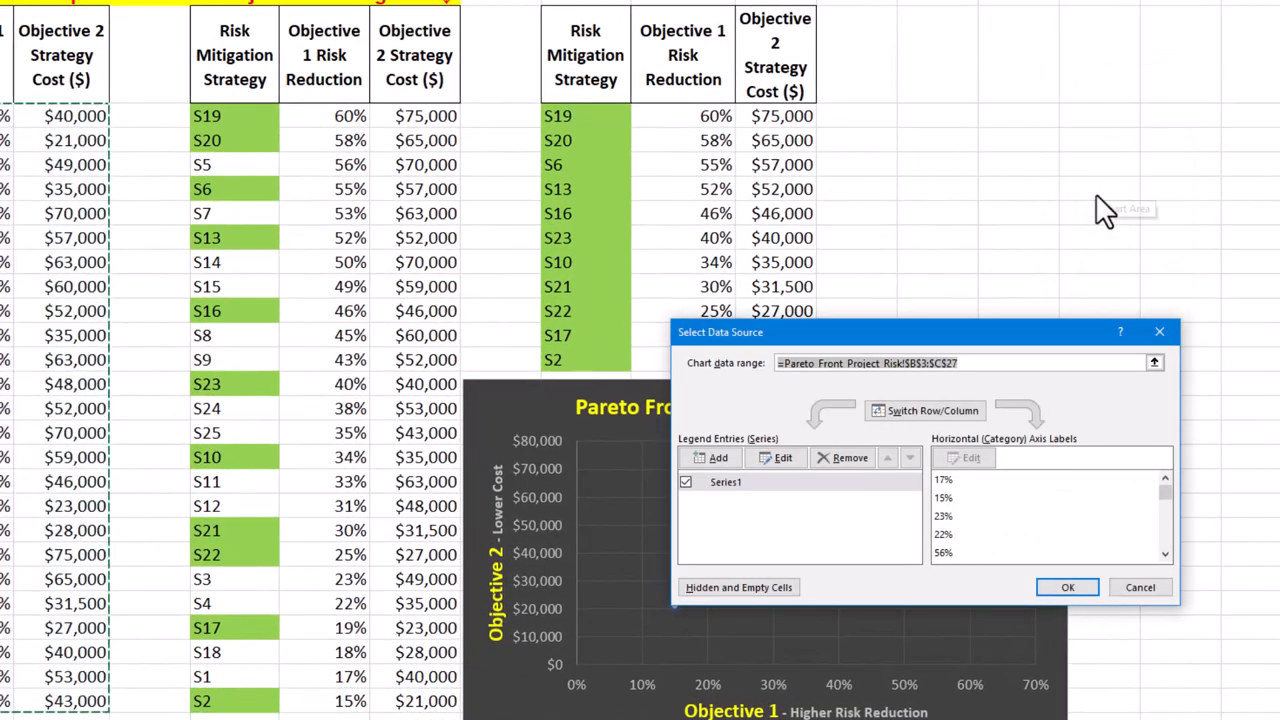
{"action": "left_click", "coordinate": [784, 456]}
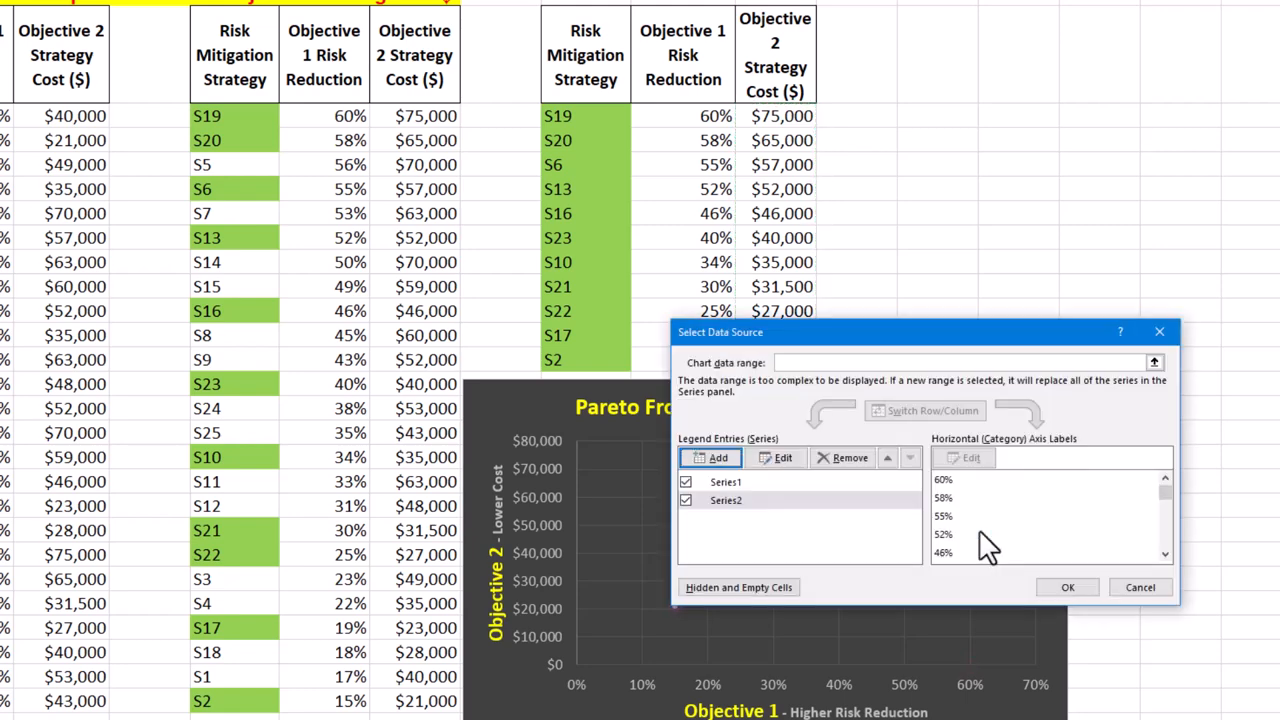
{"action": "left_click", "coordinate": [1066, 588]}
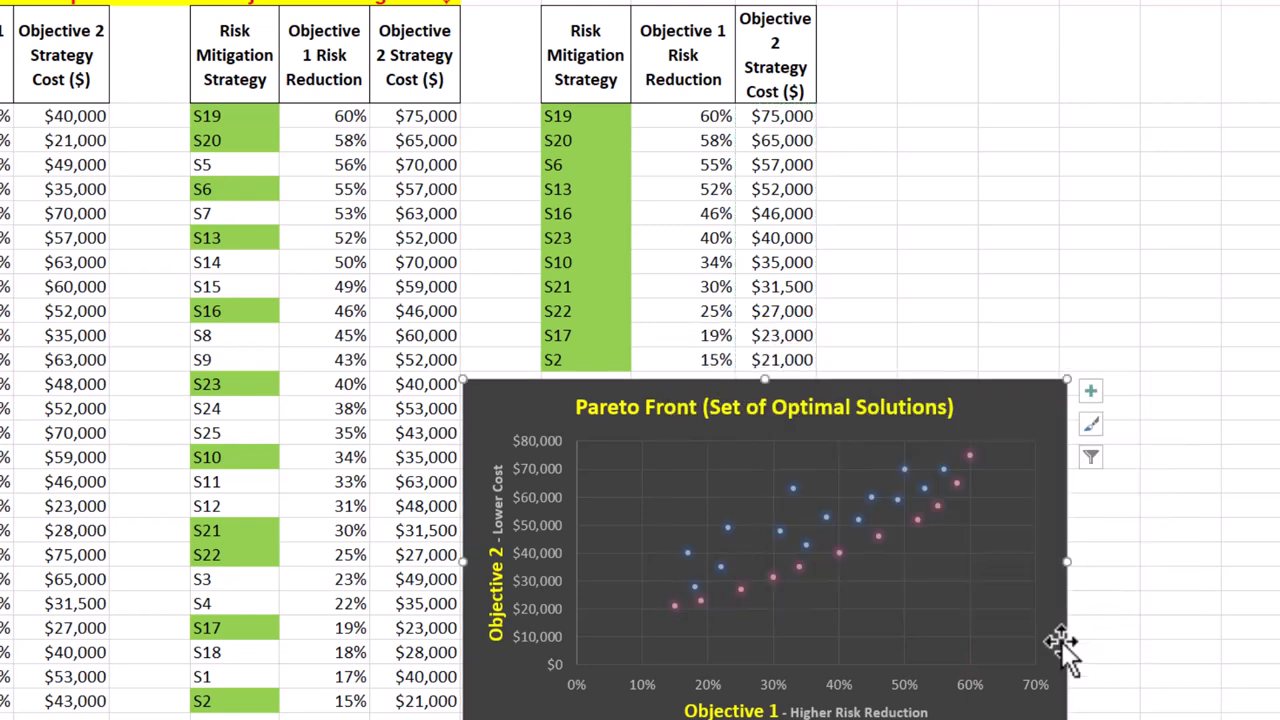
- Format Series2 with a solid red smoothed line connecting the Pareto-front points
{"action": "right_click", "coordinate": [840, 552]}
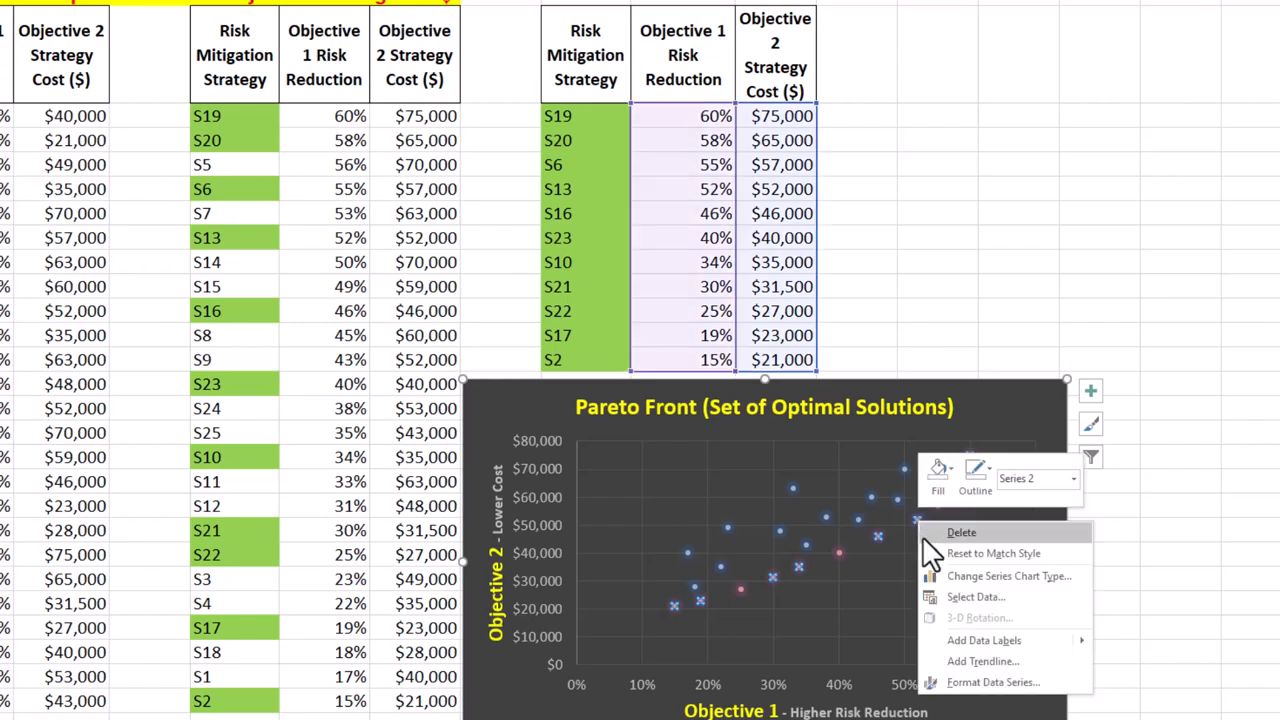
{"action": "mouse_move", "coordinate": [980, 660]}
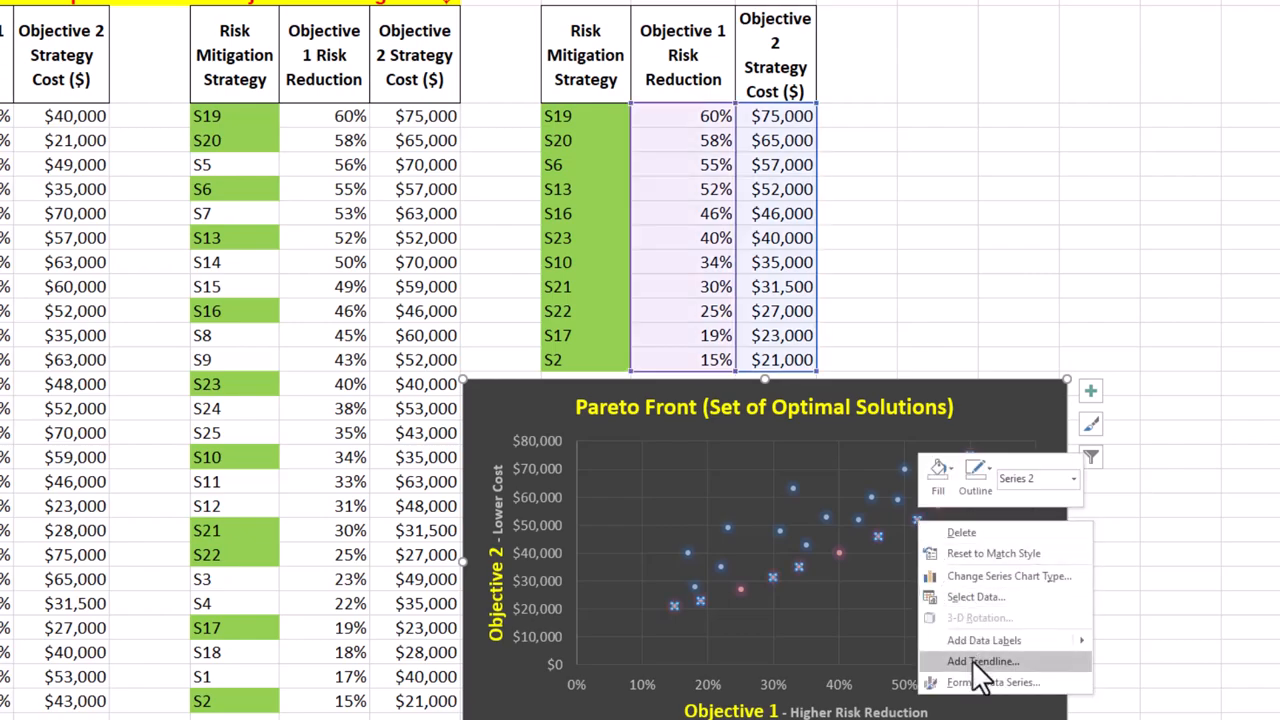
{"action": "left_click", "coordinate": [994, 682]}
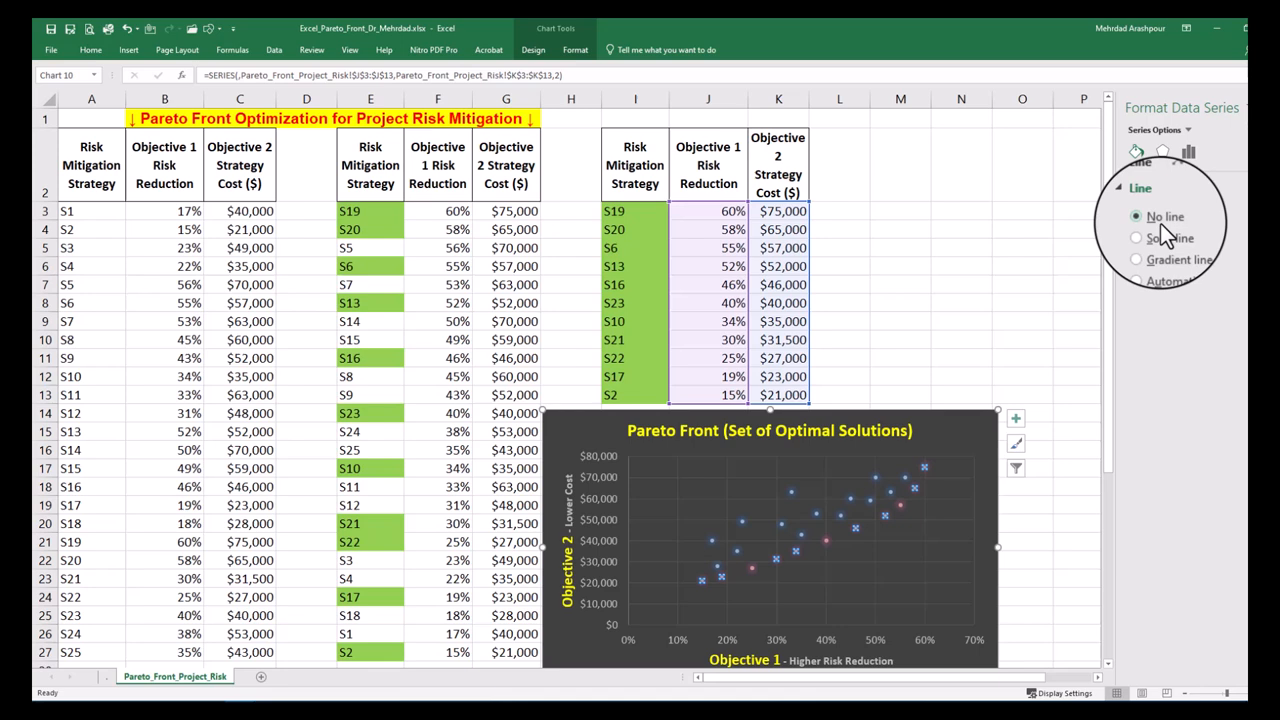
{"action": "left_click", "coordinate": [1136, 232]}
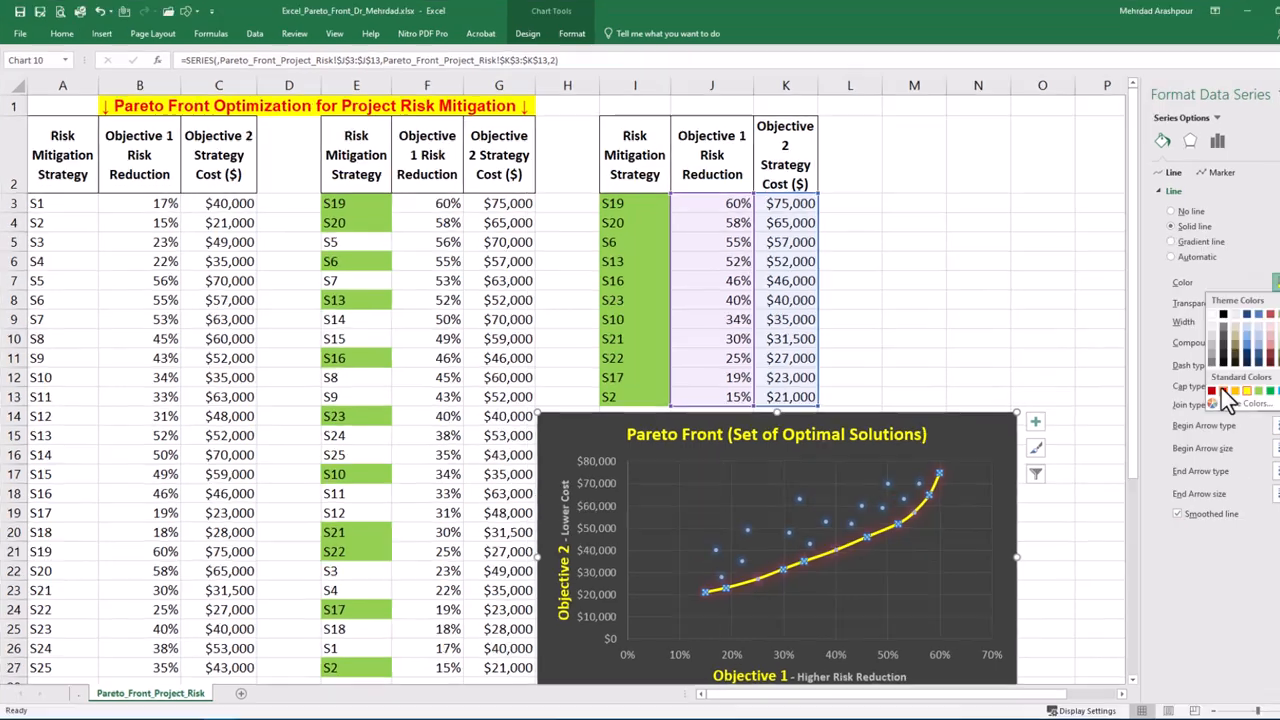
{"action": "left_click", "coordinate": [1212, 390]}
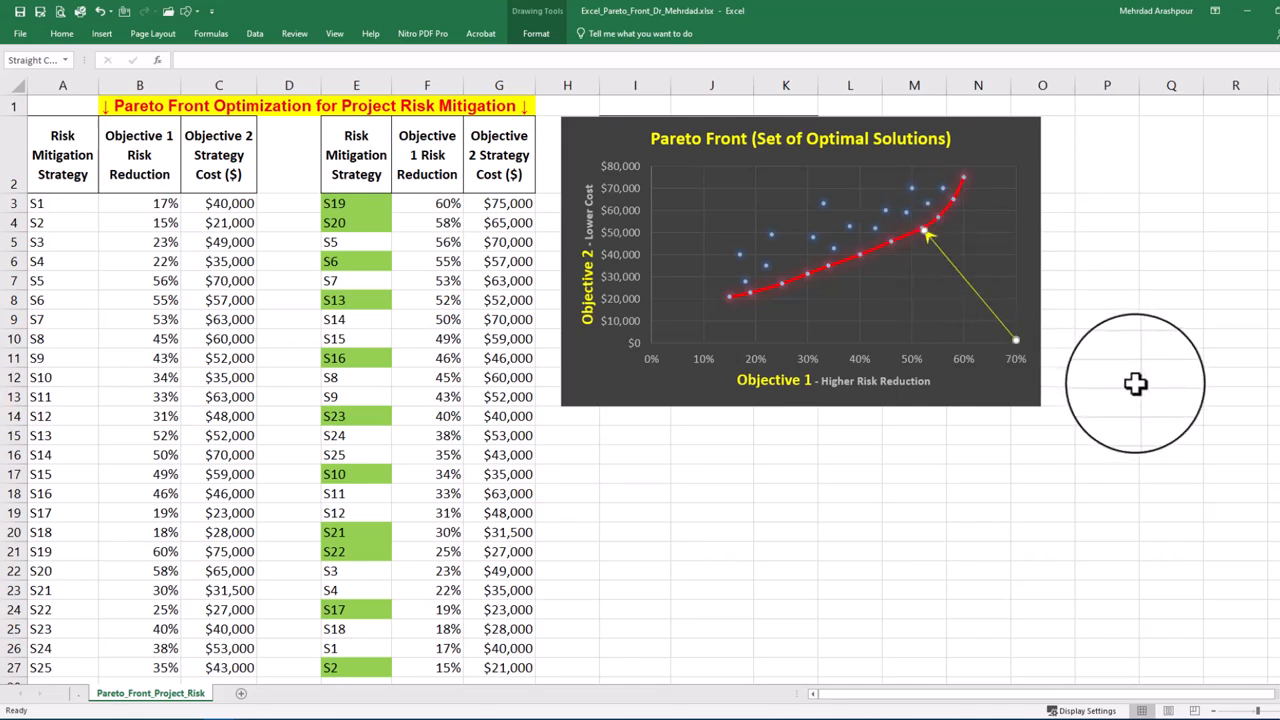
{"action": "mouse_move", "coordinate": [1118, 390]}
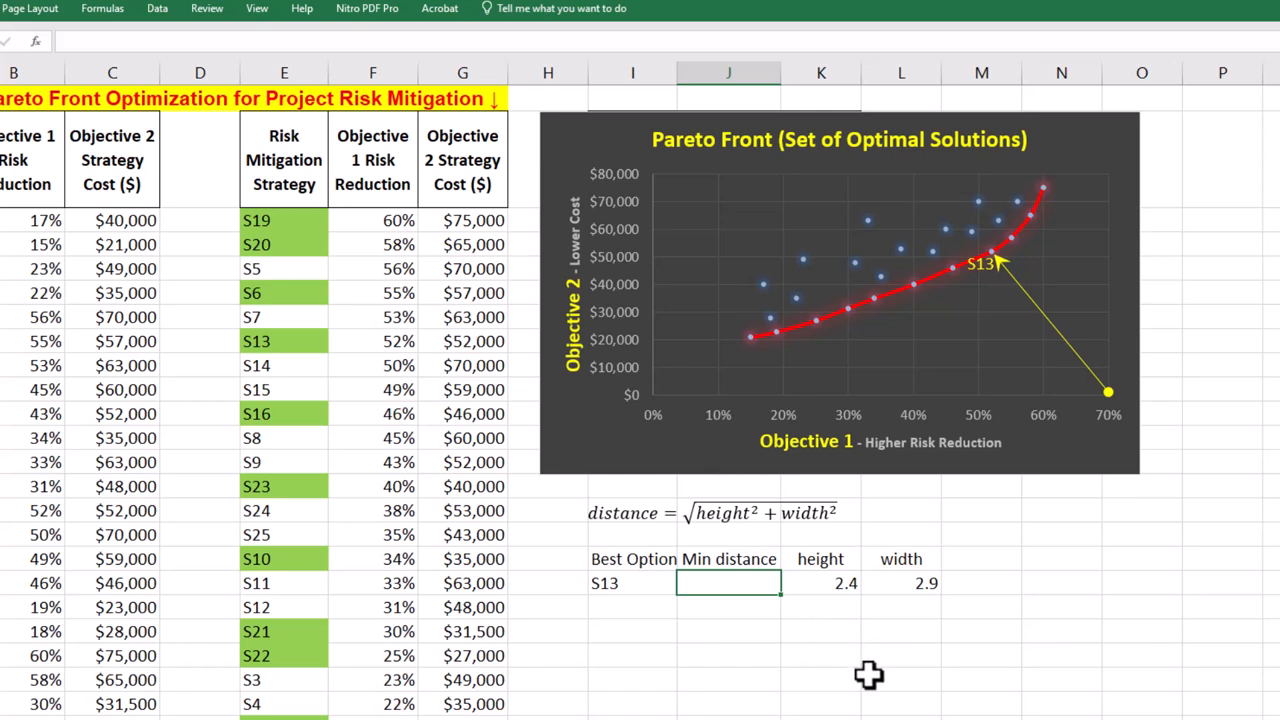
- Begin the S13 distance formula =SQRT(K18^2+L18^2) in J18
{"action": "type", "text": "=SQRT(K18^2"}
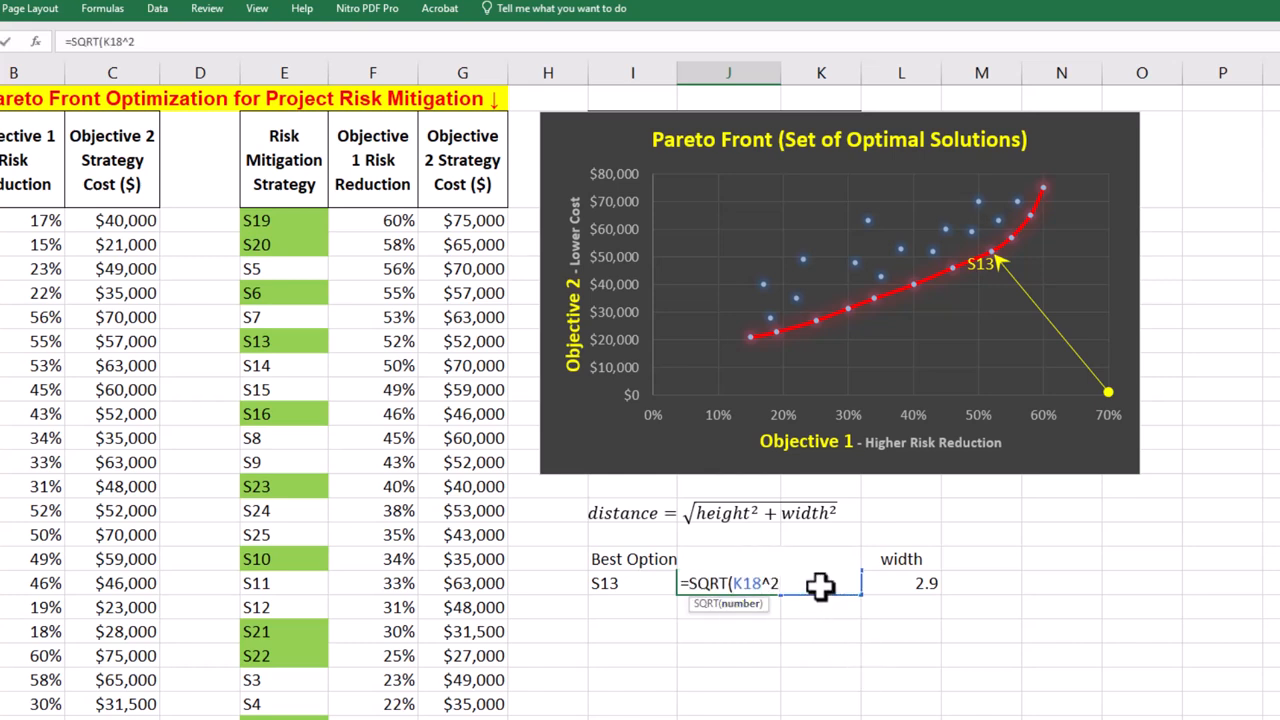